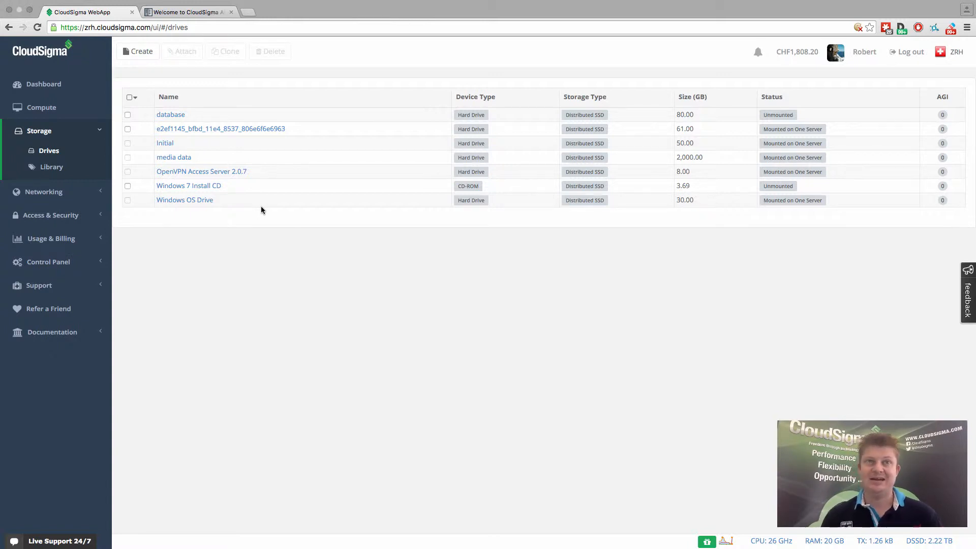
mouse_move(307, 261)
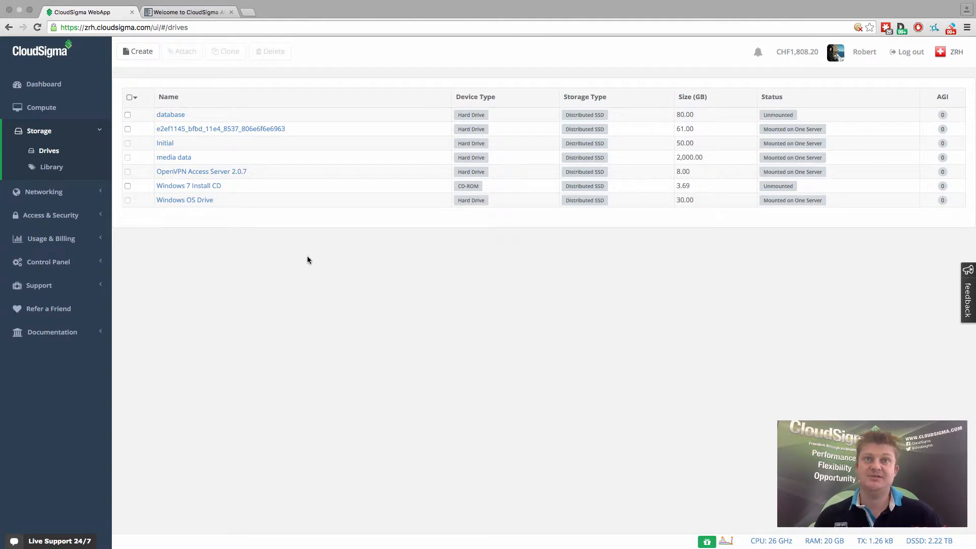
mouse_move(366, 218)
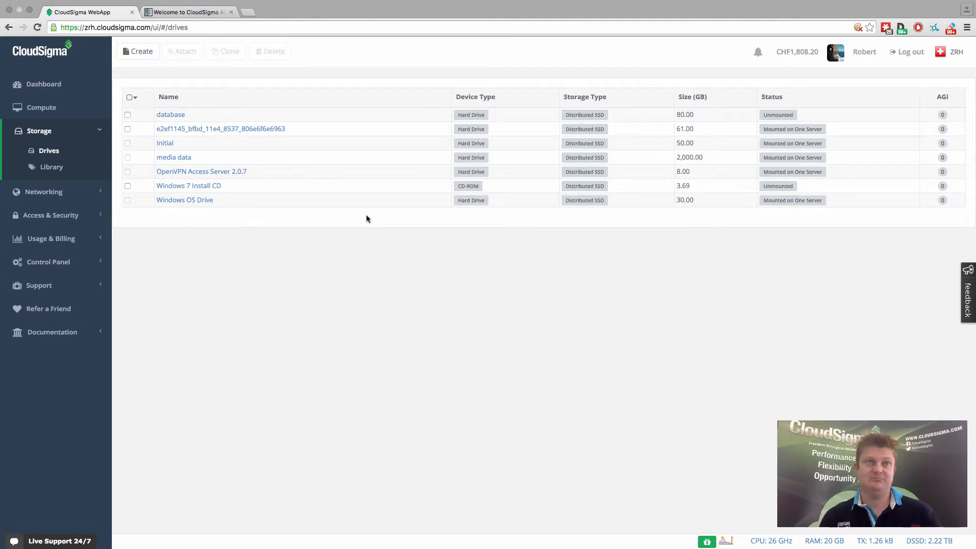
mouse_move(490, 192)
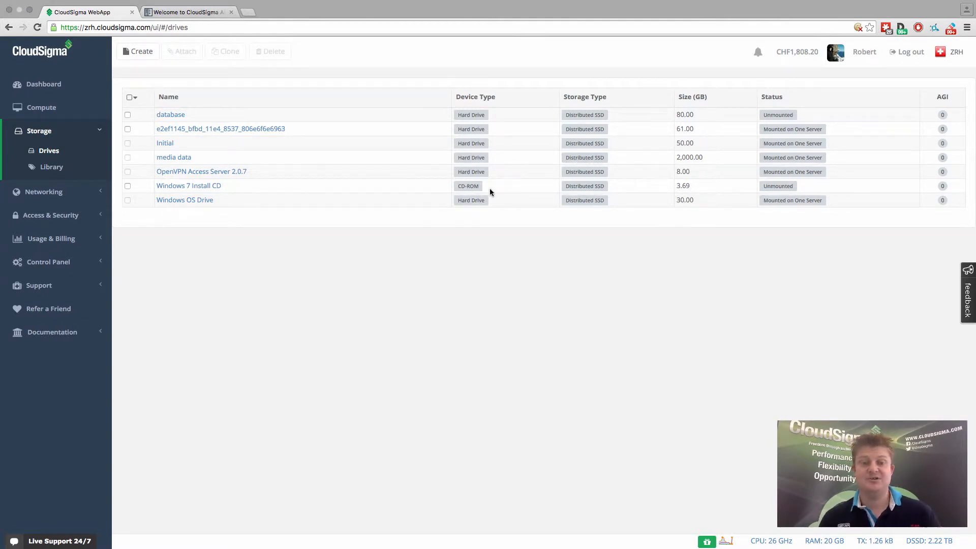
mouse_move(284, 126)
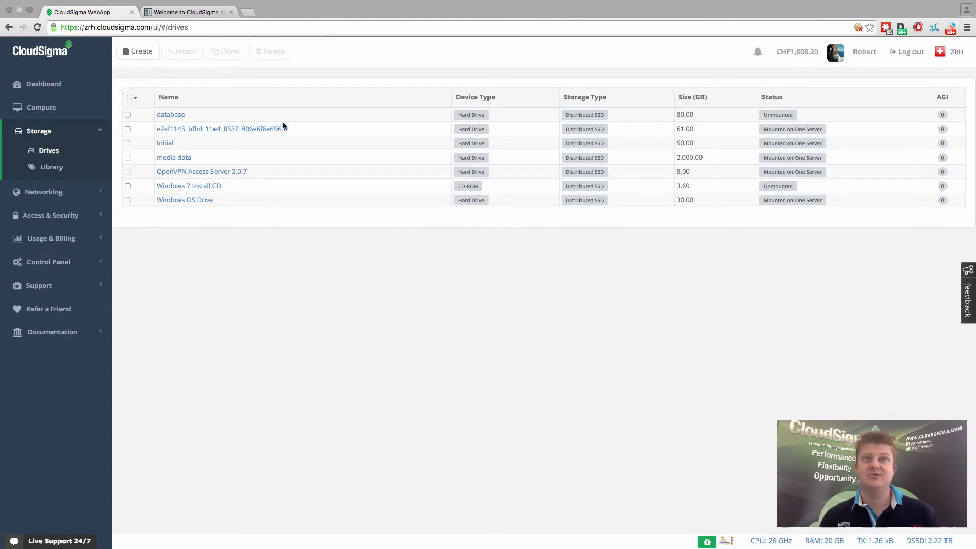
mouse_move(158, 76)
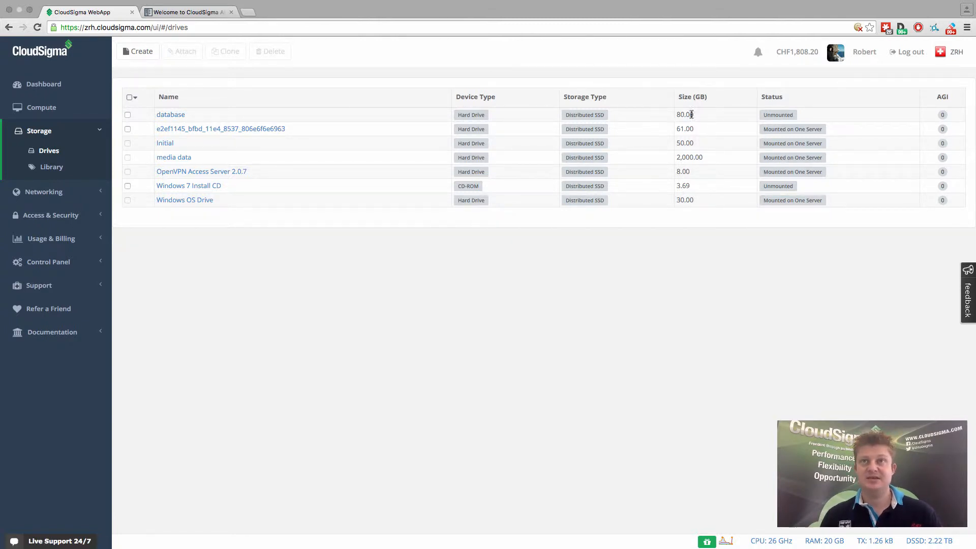
- Open the 80 GB 'database' drive's detail page from the drives list
click(171, 114)
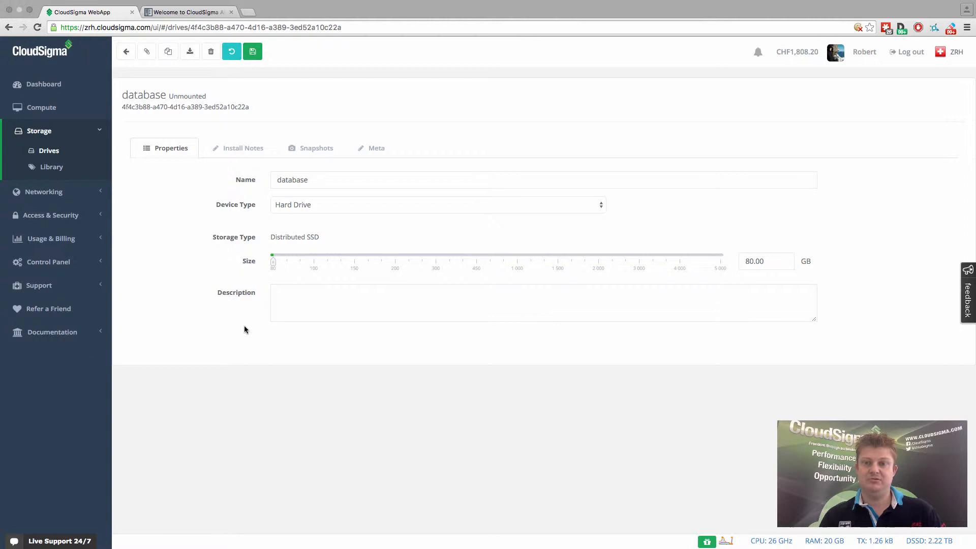
mouse_move(277, 209)
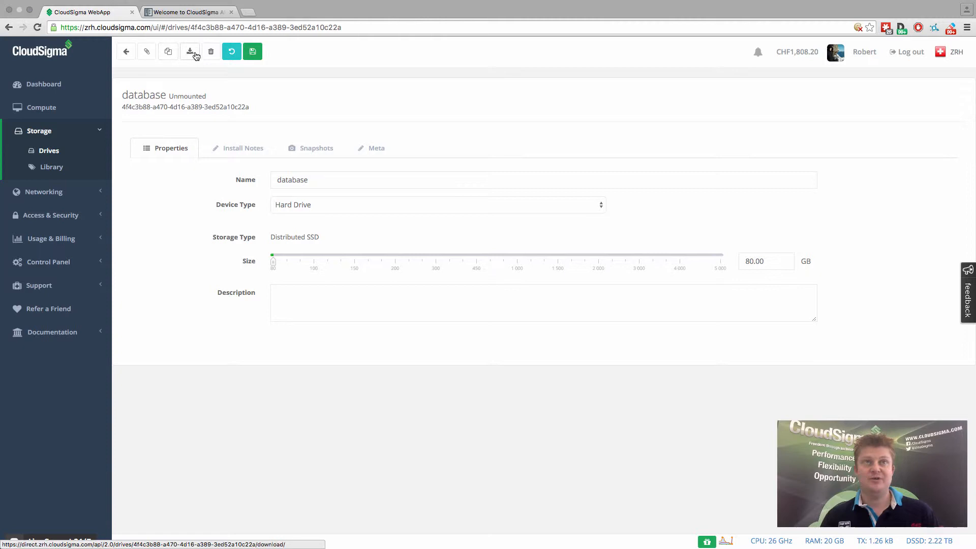
mouse_move(190, 52)
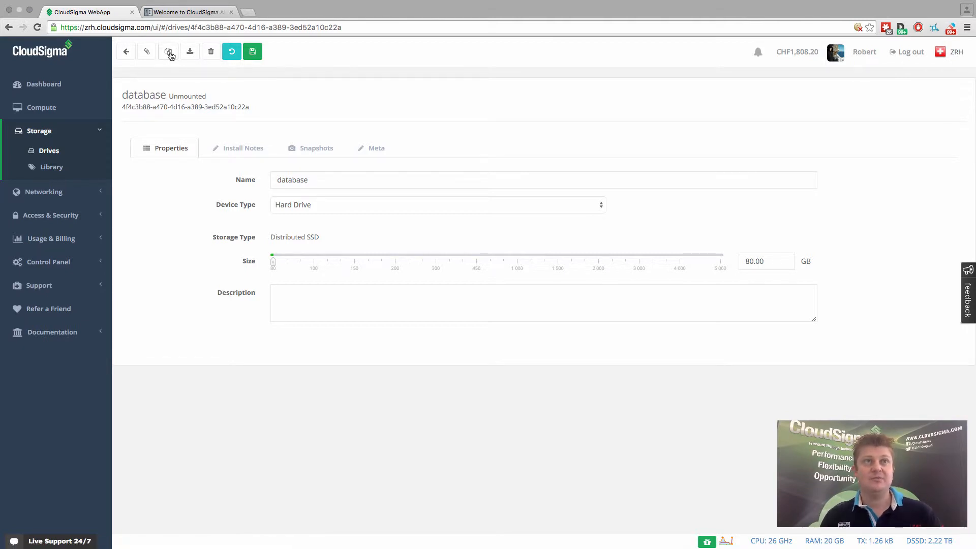
- Set up a clone of 'database' named 'database backup' on Scale-out Magnetic storage
click(168, 51)
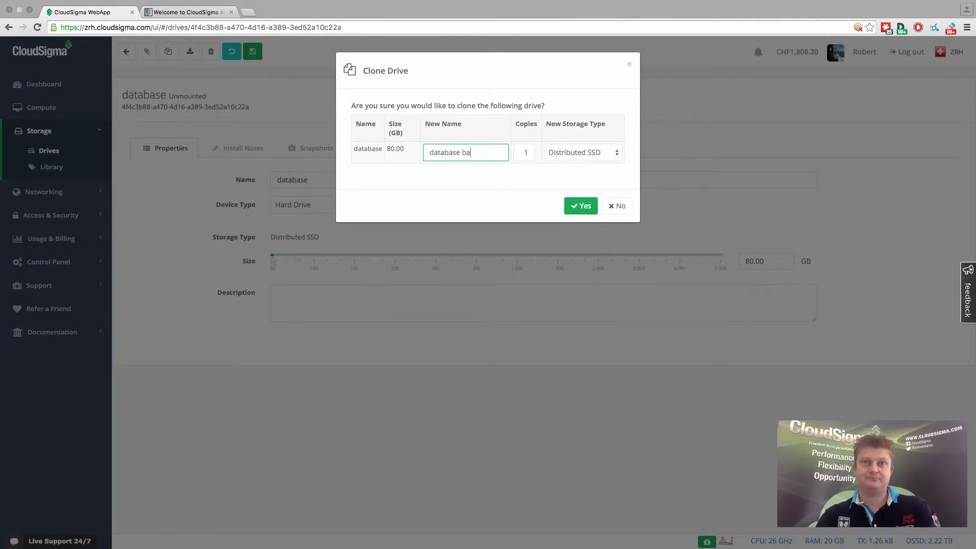
click(581, 152)
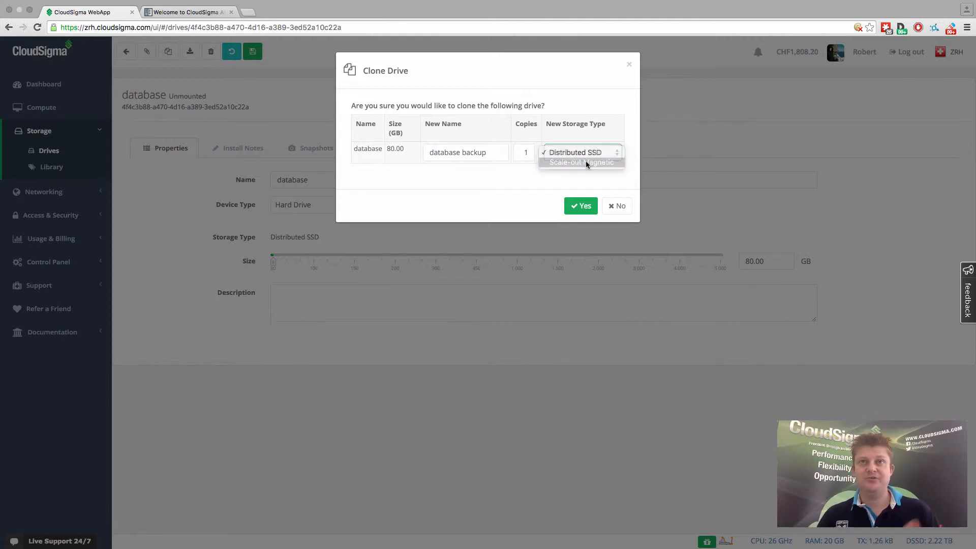
click(580, 161)
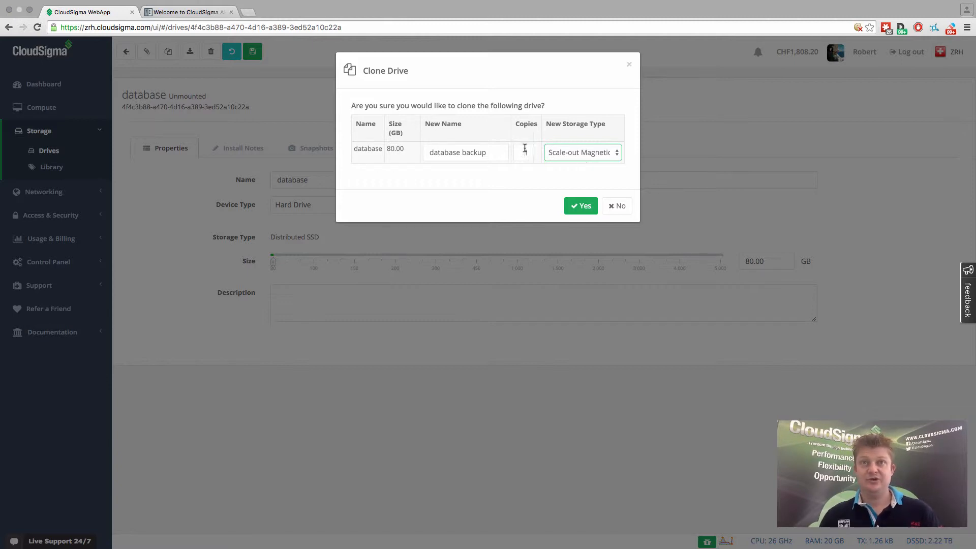
click(525, 152)
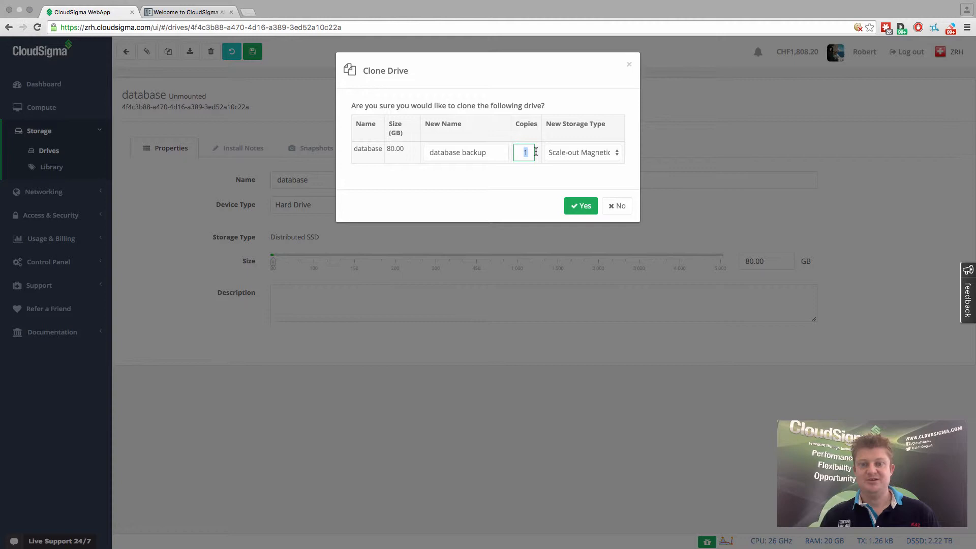
mouse_move(544, 246)
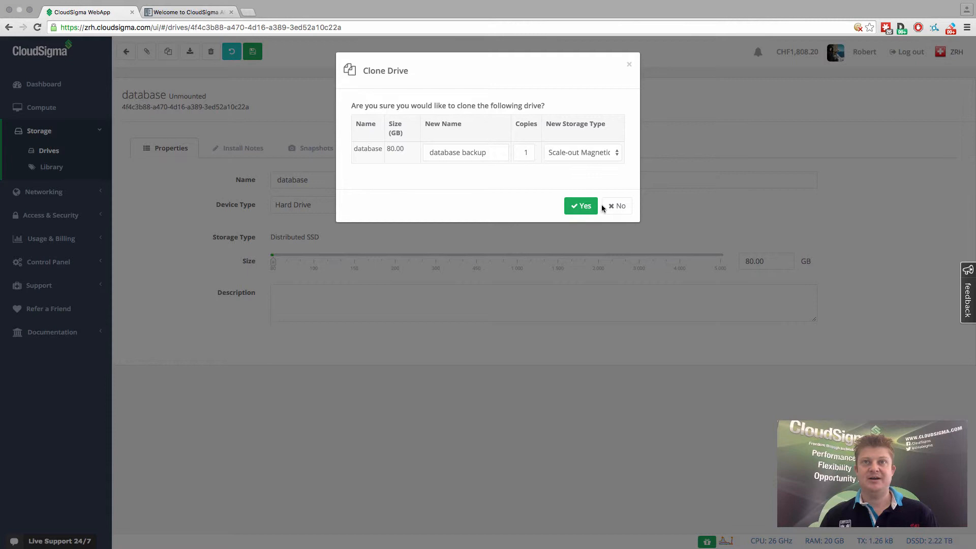
- Confirm the clone and check that the drive shows 'Cloning as Source'
click(579, 205)
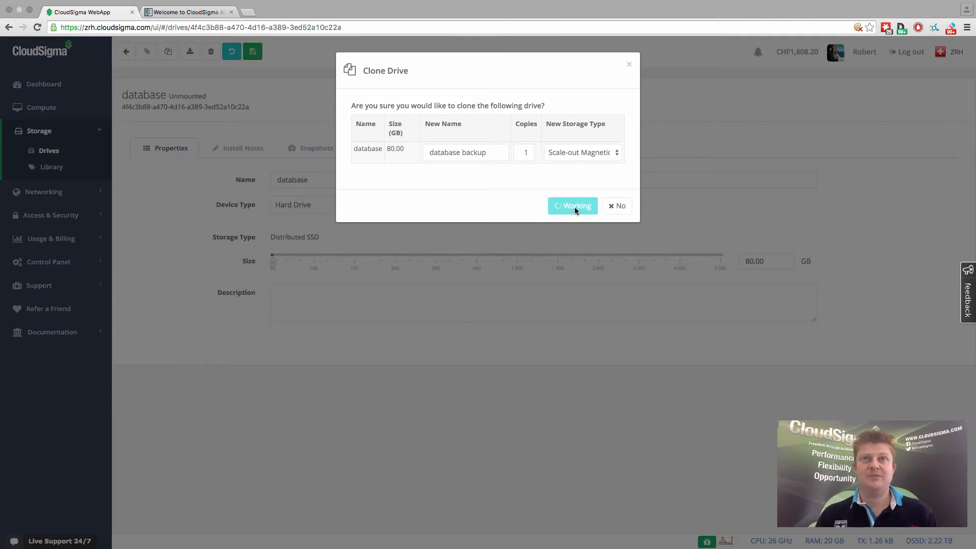
mouse_move(501, 375)
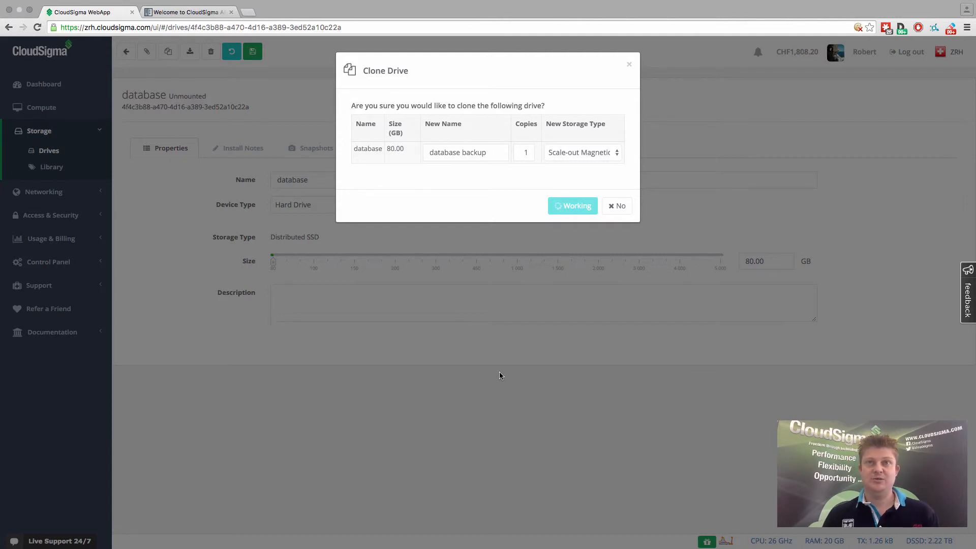
click(572, 205)
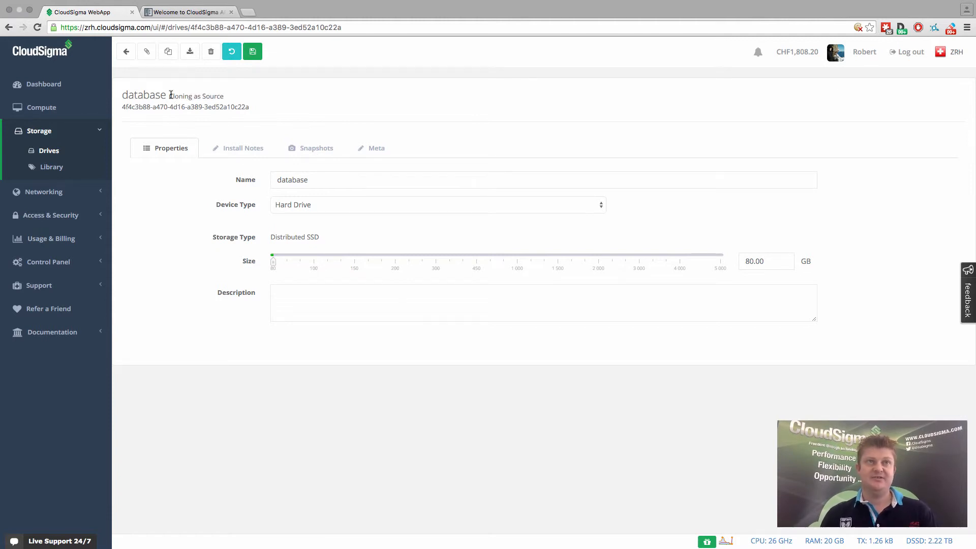
drag(122, 95, 225, 95)
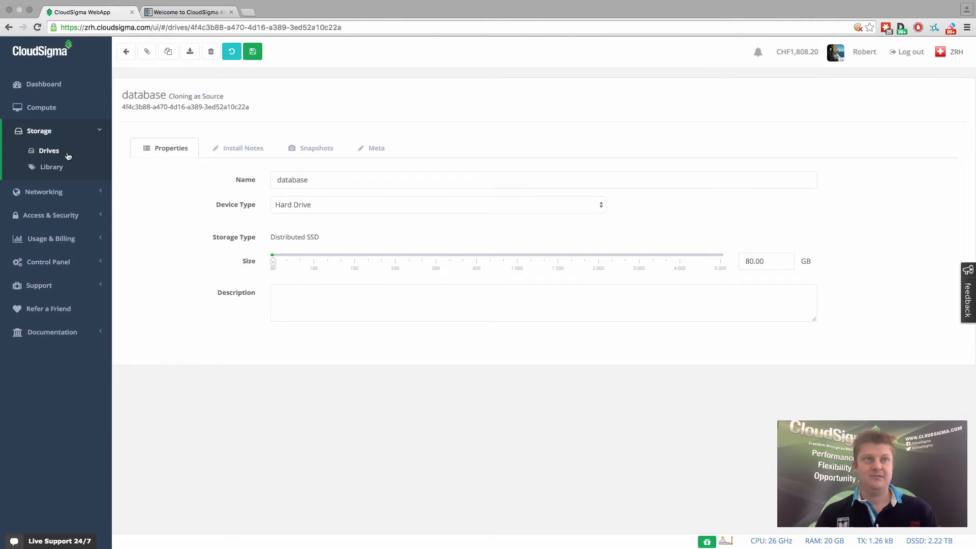
- Return to the drives list showing 'database' and 'database backup' both cloning
click(126, 51)
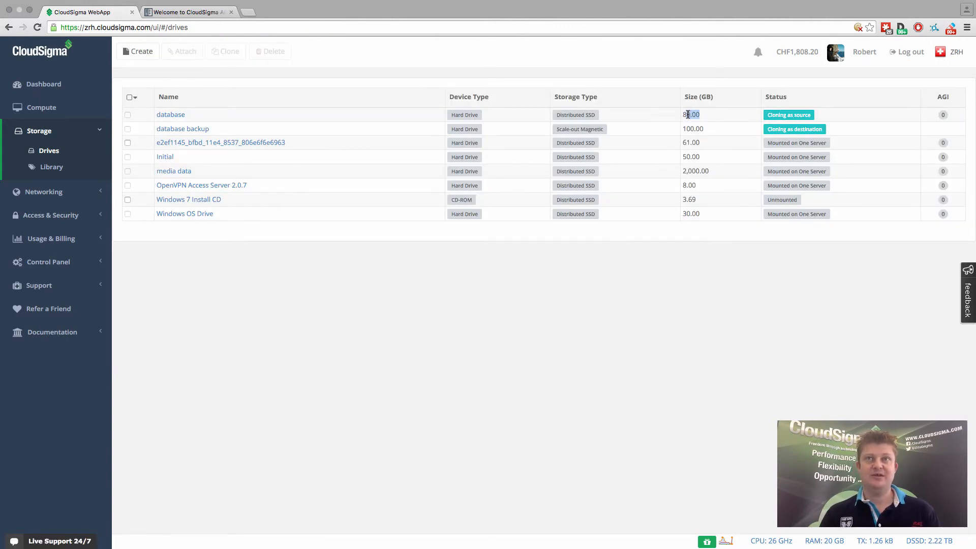
click(170, 114)
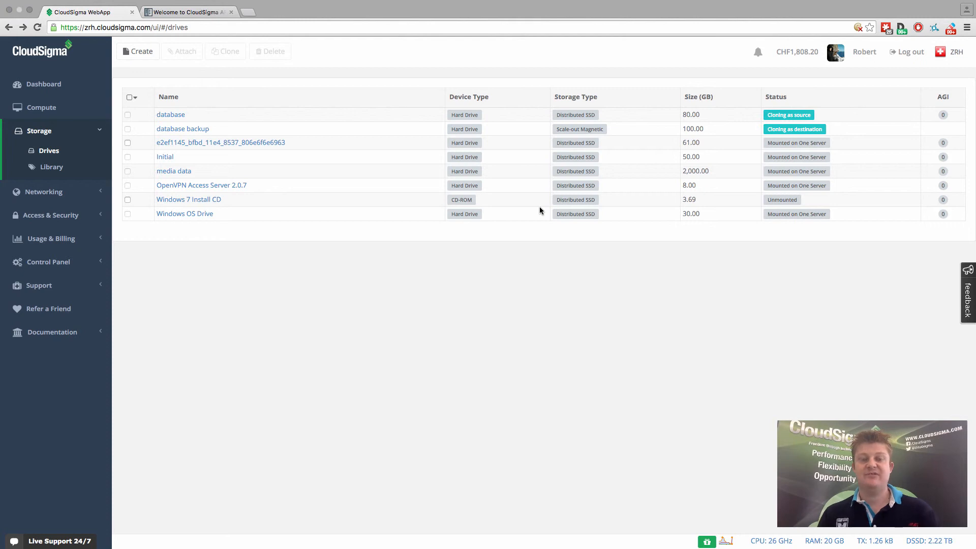
mouse_move(396, 282)
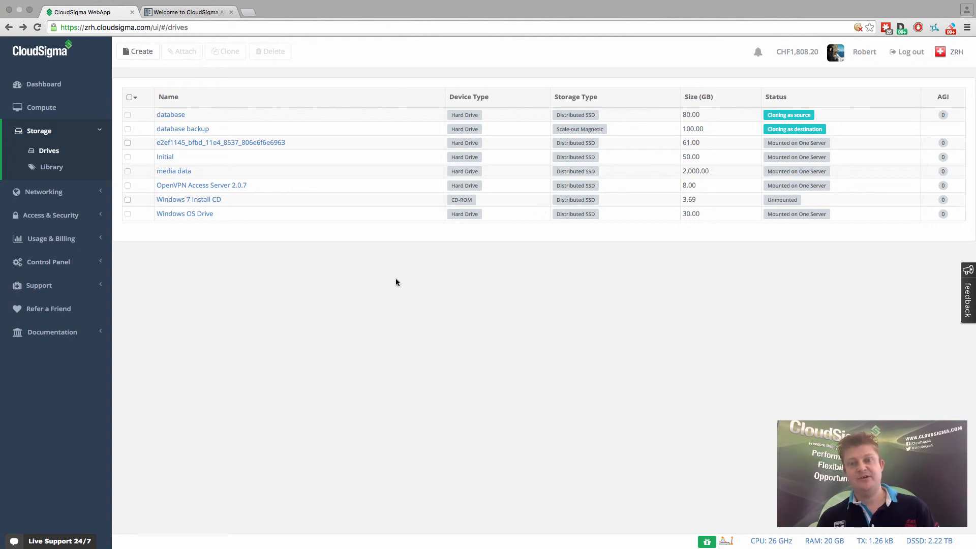